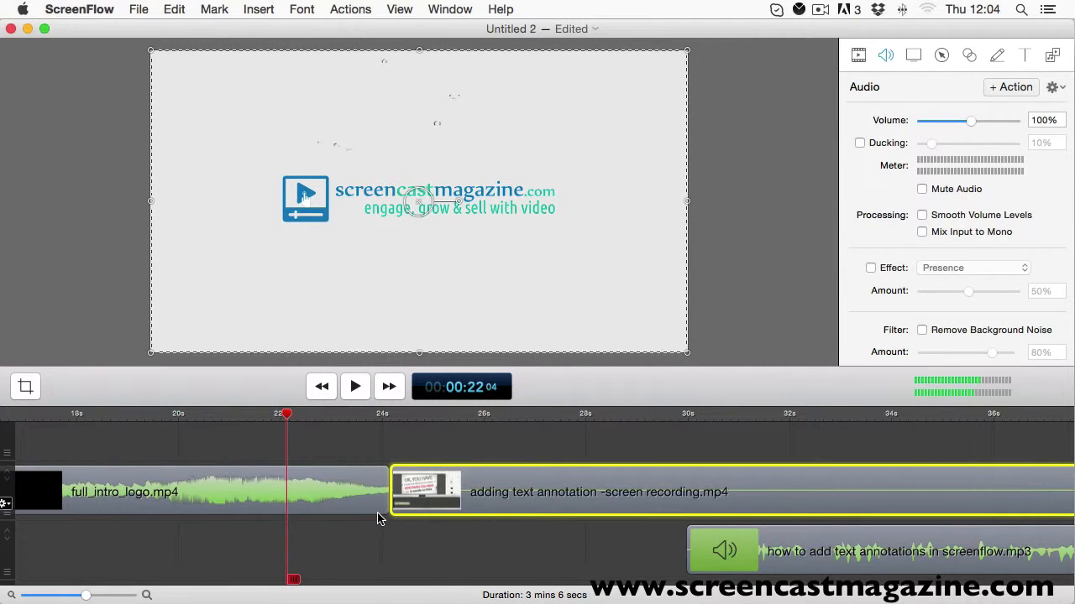
{"action": "mouse_move", "coordinate": [373, 513]}
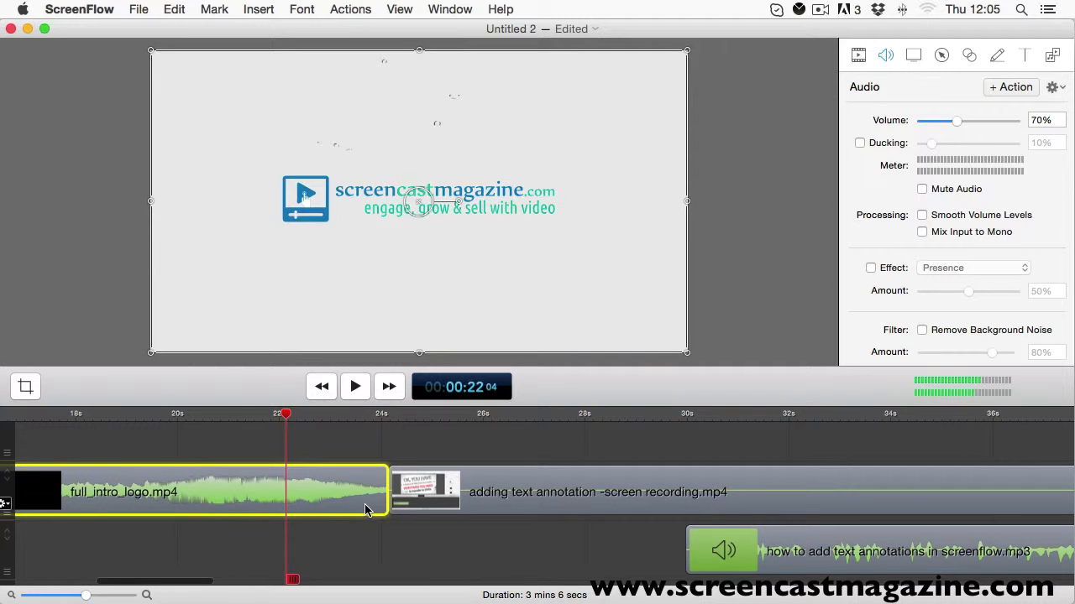
Select the intro logo clip on the timeline before working with the recording clip
{"action": "left_click", "coordinate": [596, 492]}
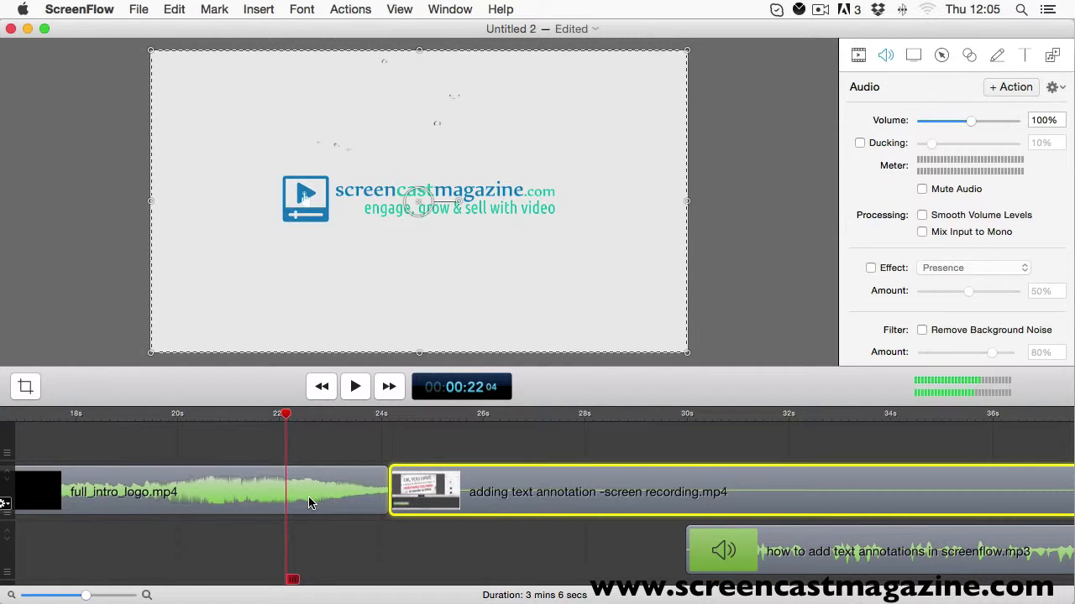
{"action": "left_click_drag", "start_coordinate": [971, 121], "coordinate": [955, 121]}
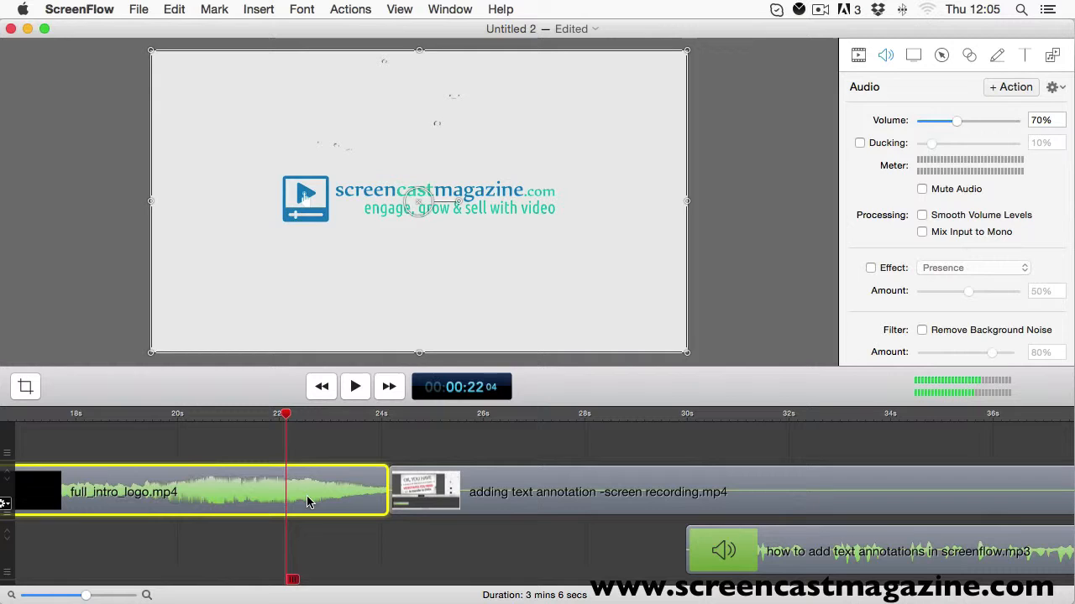
{"action": "mouse_move", "coordinate": [349, 454]}
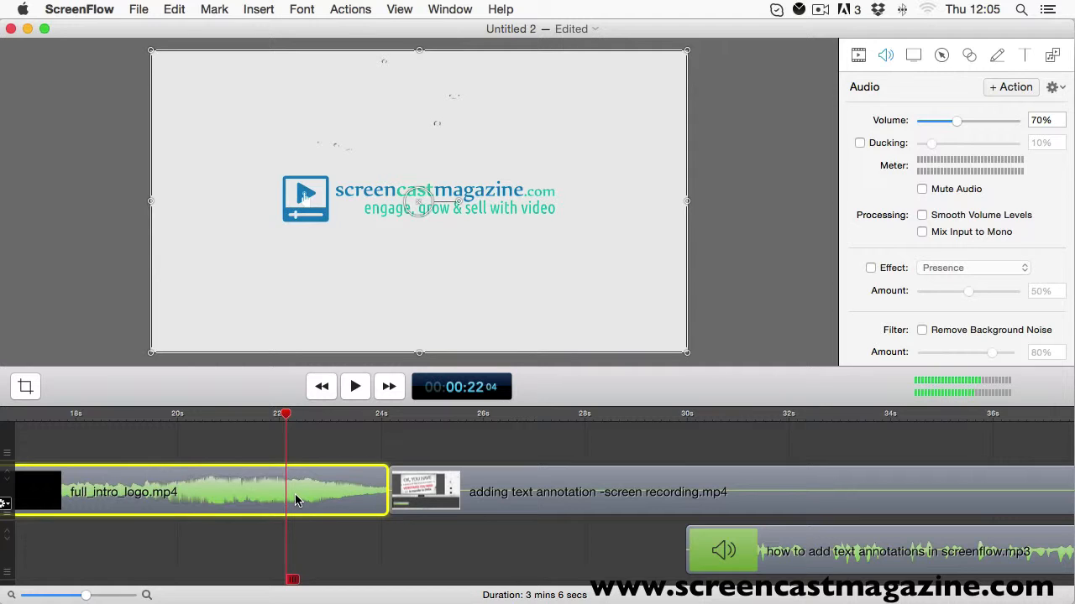
{"action": "left_click", "coordinate": [354, 387]}
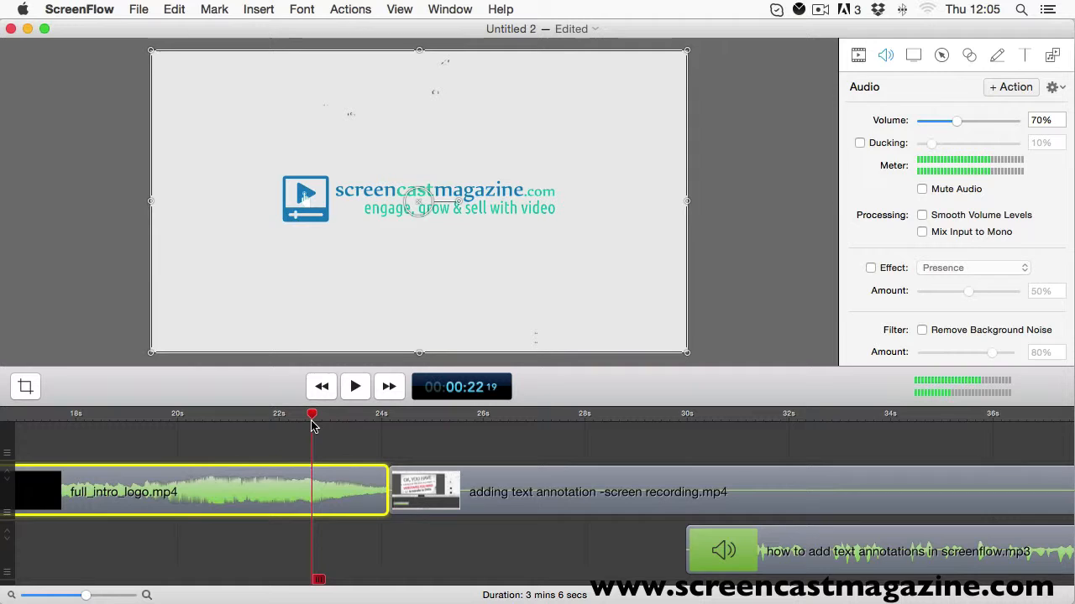
Slide the screen-recording clip left until it overlaps the logo clip and a transition forms
{"action": "left_click", "coordinate": [477, 490]}
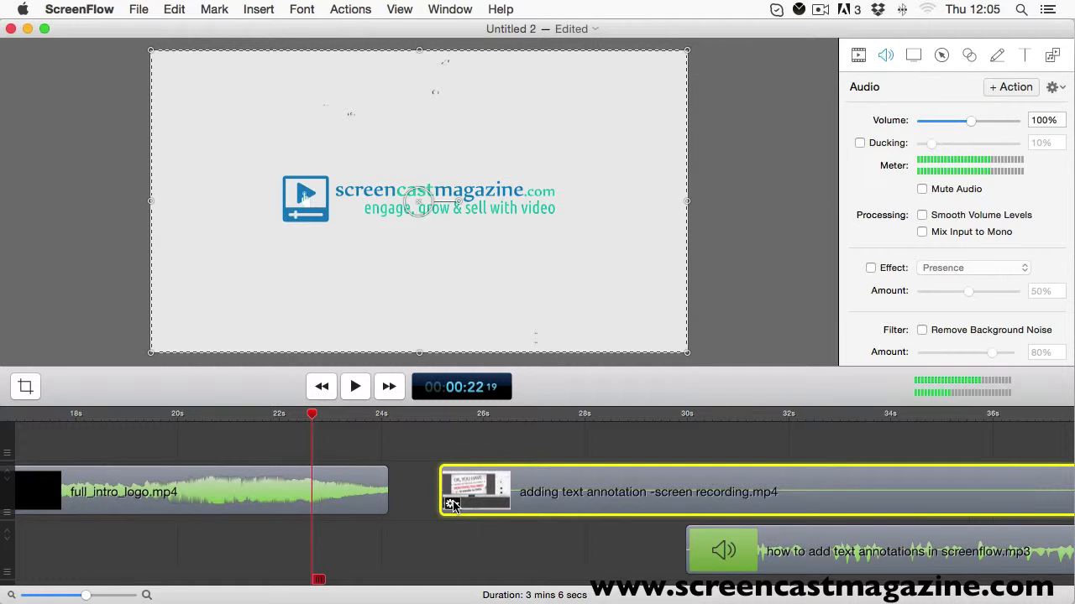
{"action": "left_click_drag", "start_coordinate": [971, 121], "coordinate": [957, 121]}
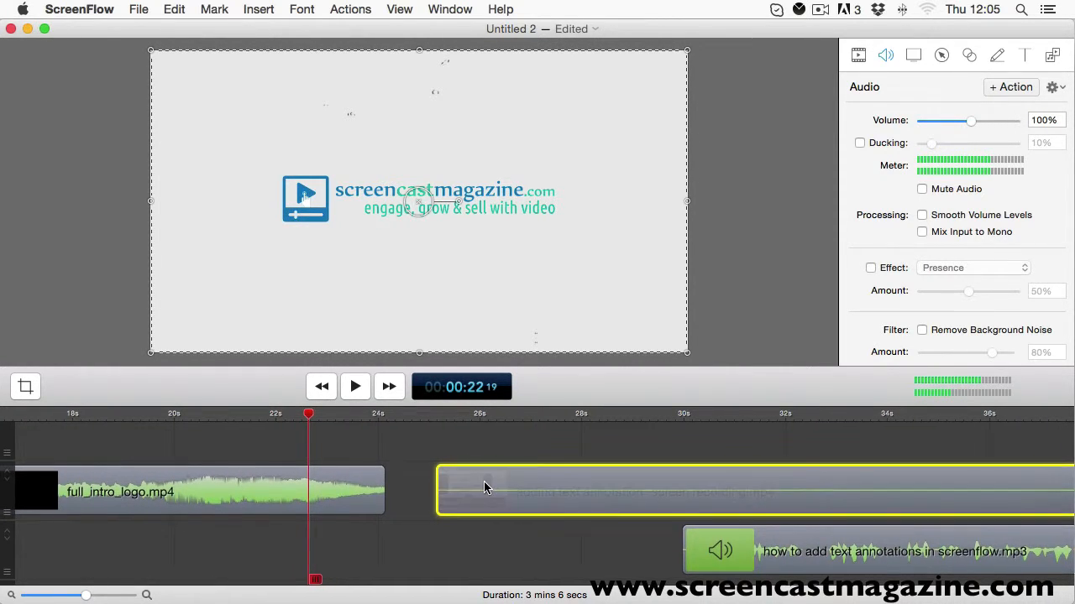
{"action": "left_click_drag", "start_coordinate": [440, 490], "coordinate": [406, 490]}
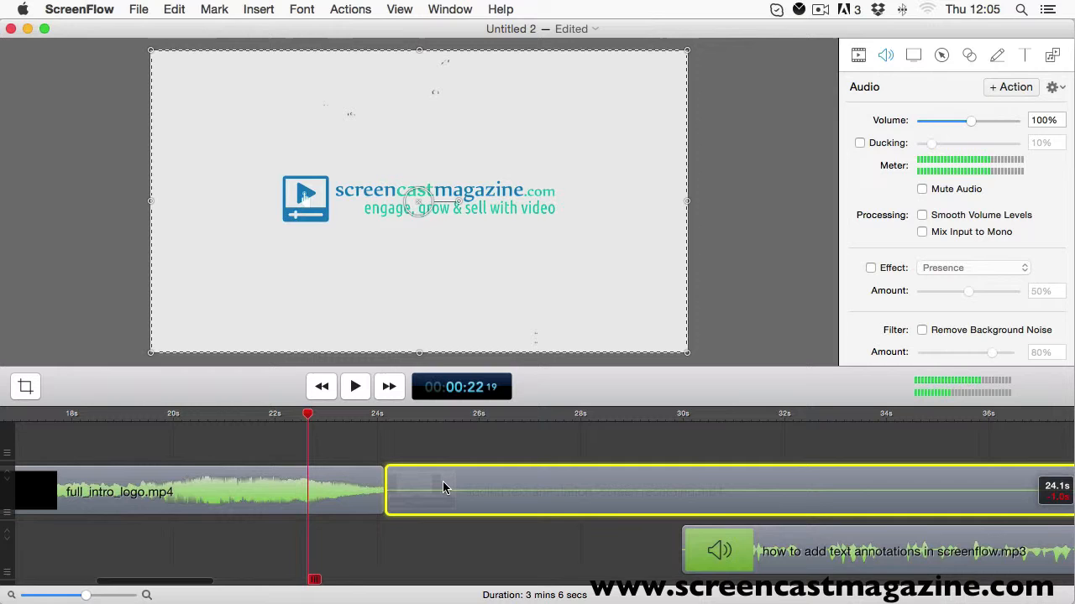
{"action": "left_click_drag", "start_coordinate": [386, 491], "coordinate": [373, 490]}
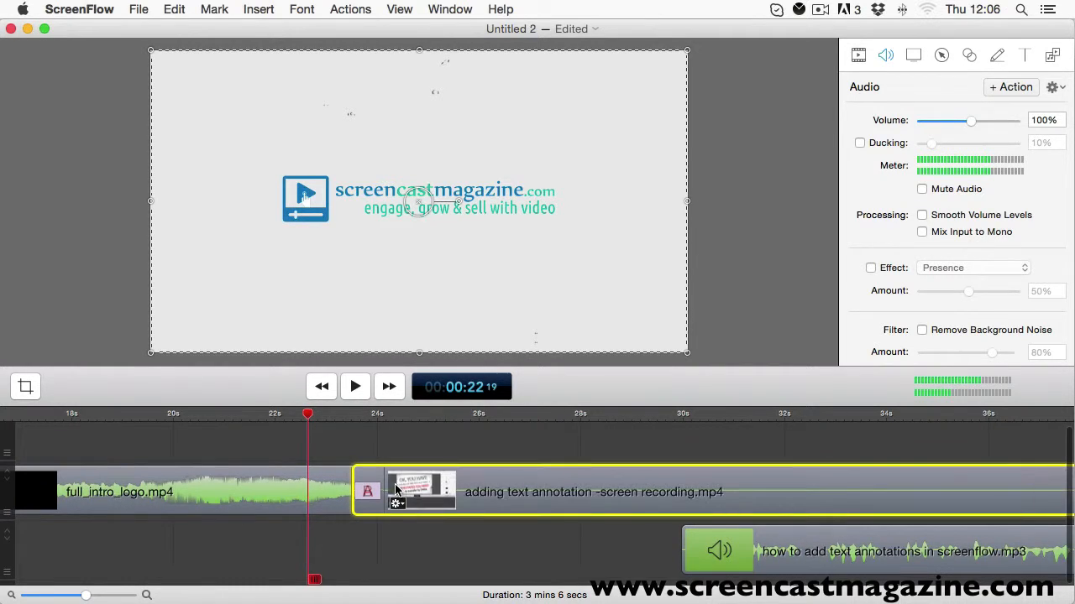
{"action": "mouse_move", "coordinate": [366, 512]}
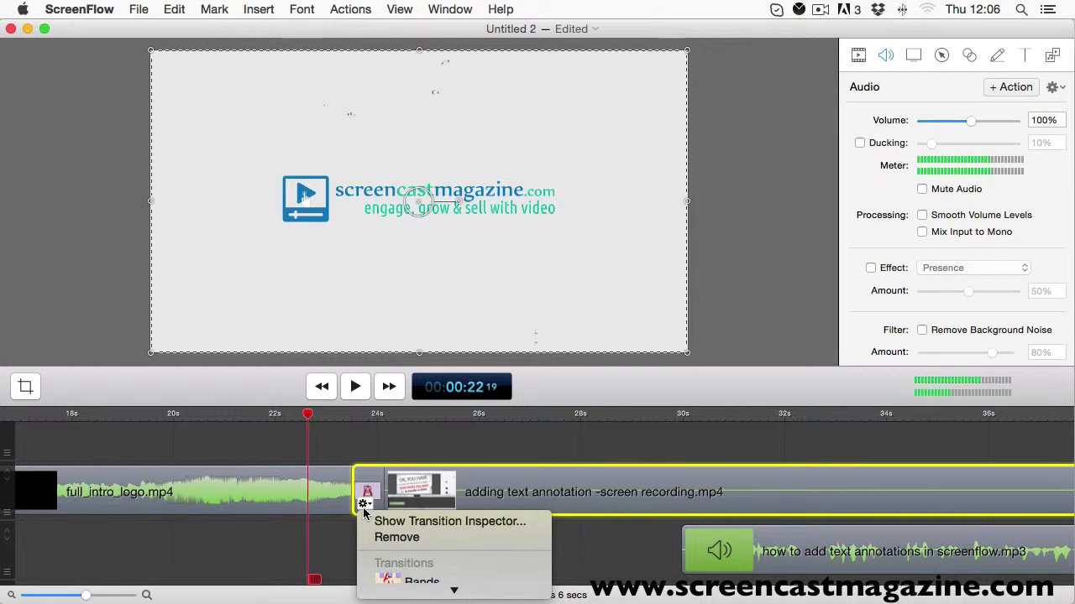
{"action": "mouse_move", "coordinate": [450, 521]}
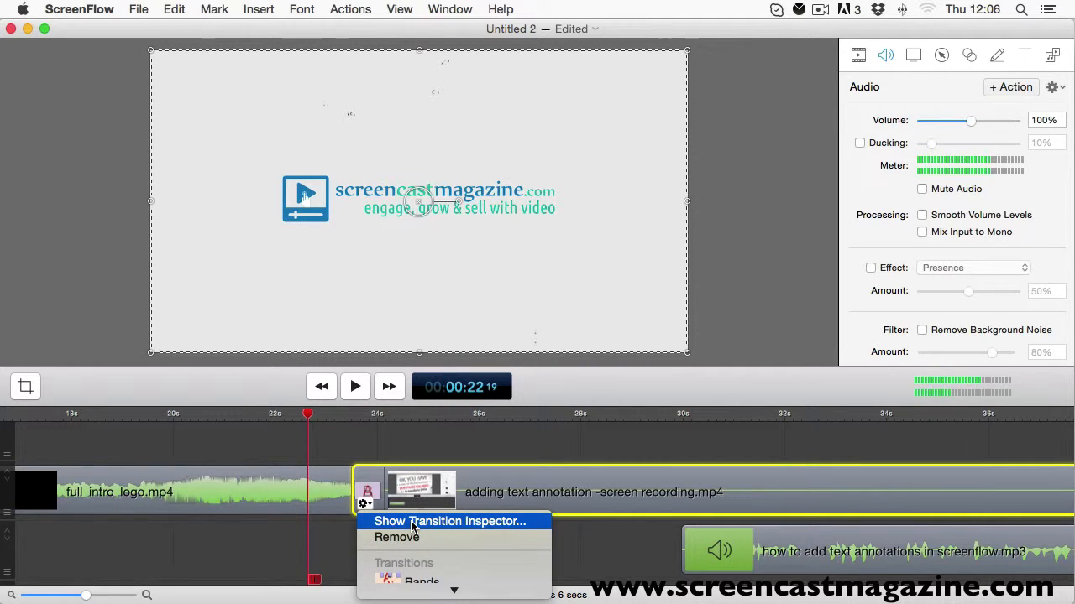
Browse the transition settings, trying Dip to White and Crosshair
{"action": "left_click", "coordinate": [450, 520]}
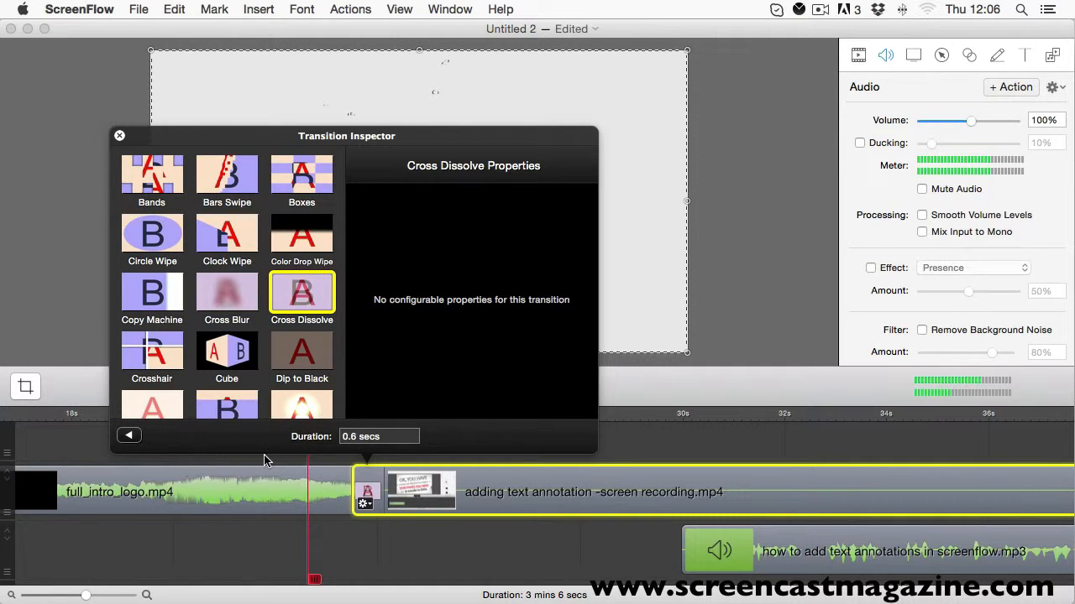
{"action": "scroll", "scroll_direction": "down", "scroll_amount": 3}
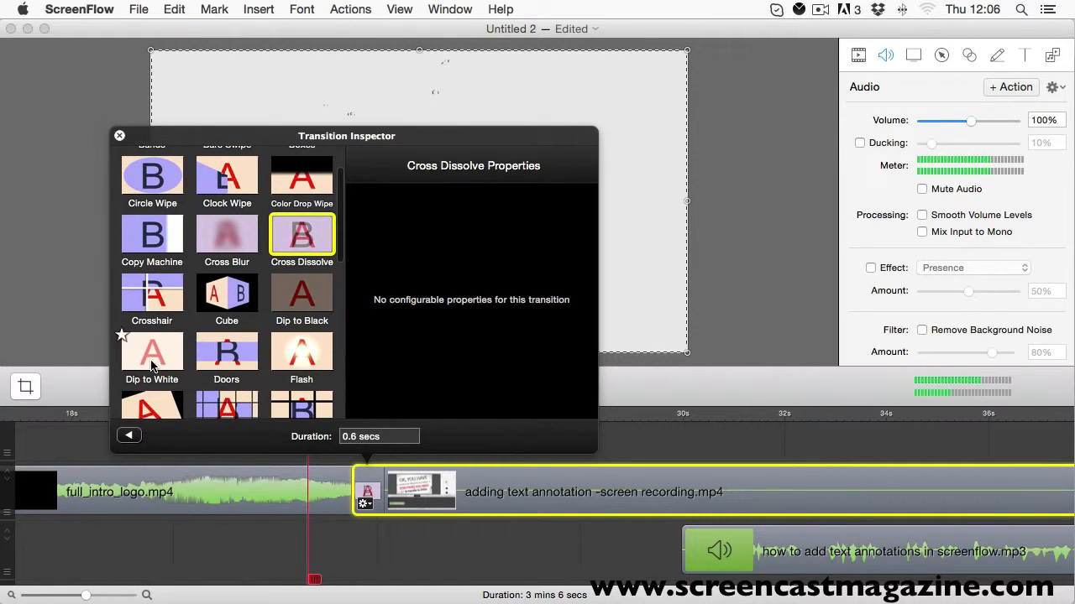
{"action": "left_click", "coordinate": [151, 351]}
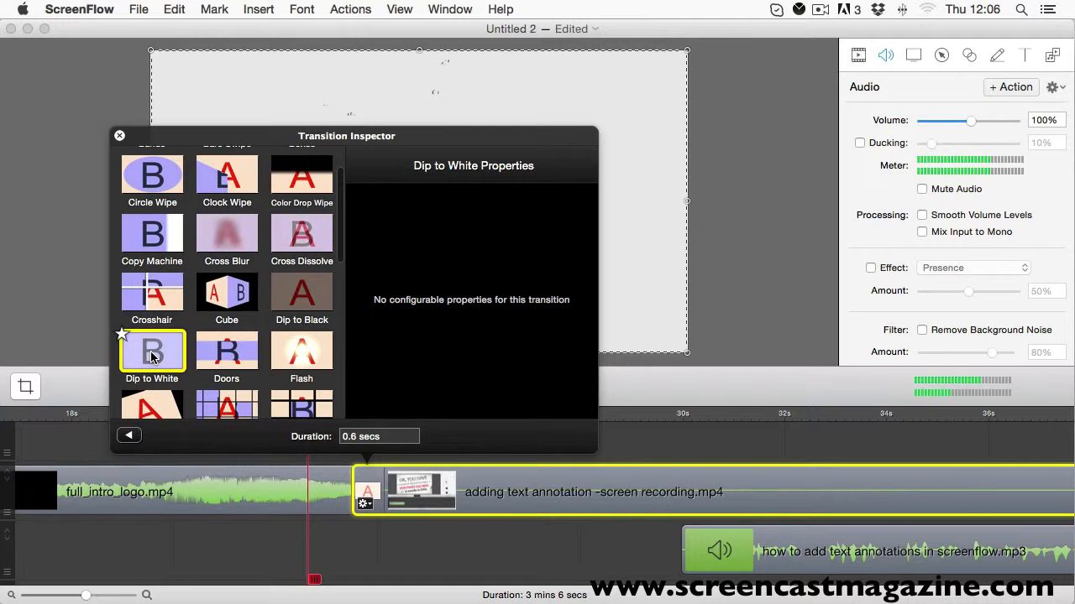
{"action": "left_click", "coordinate": [151, 294]}
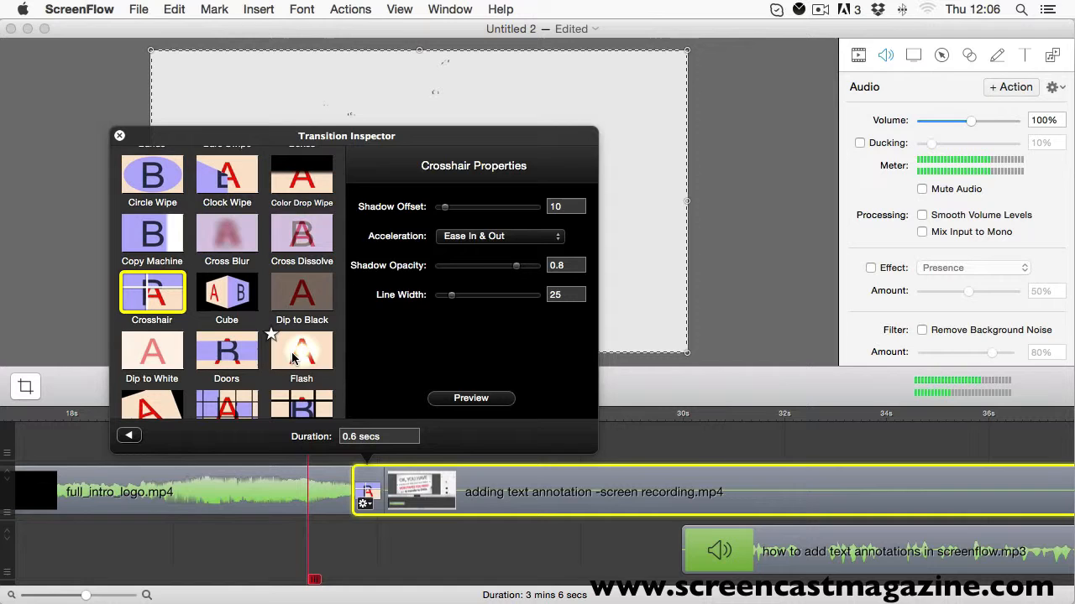
Make the transition a Flash with a 0.5-second duration and preview it
{"action": "left_click", "coordinate": [302, 351]}
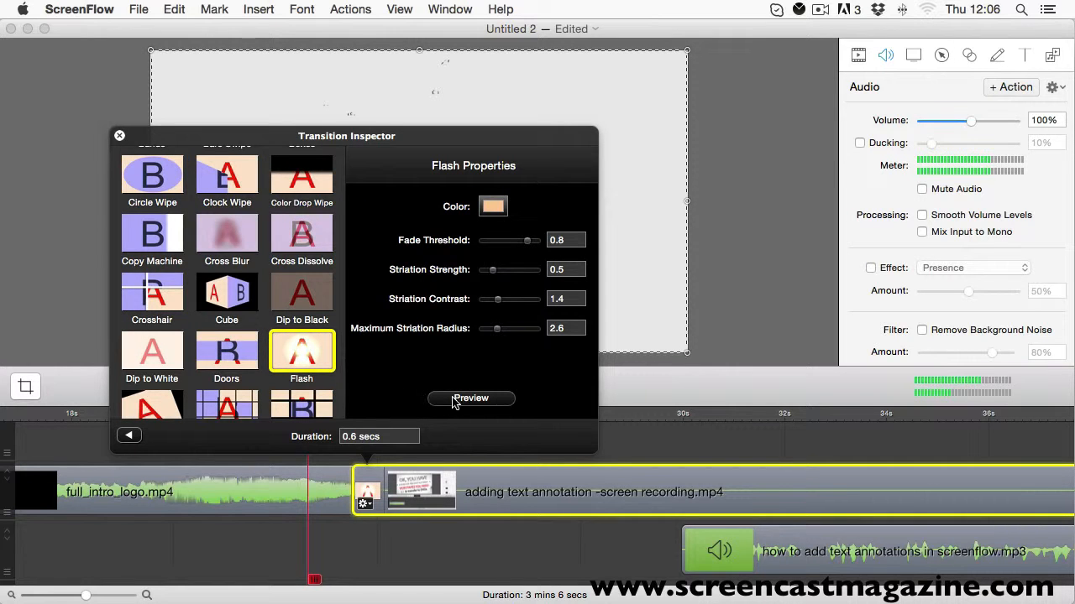
{"action": "left_click", "coordinate": [471, 398]}
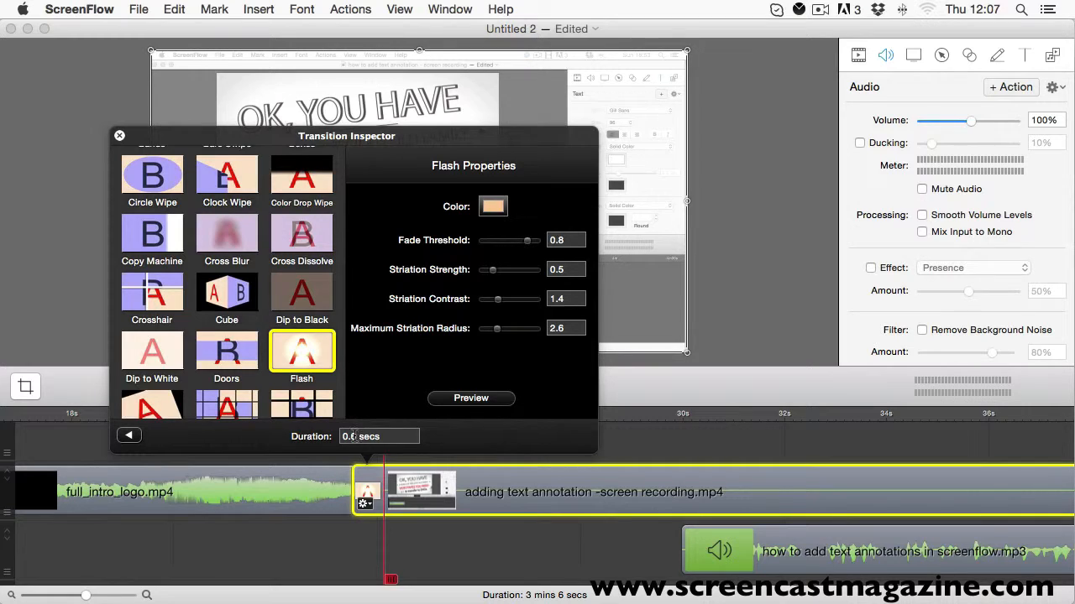
{"action": "left_click", "coordinate": [378, 437]}
{"action": "type", "text": "5"}
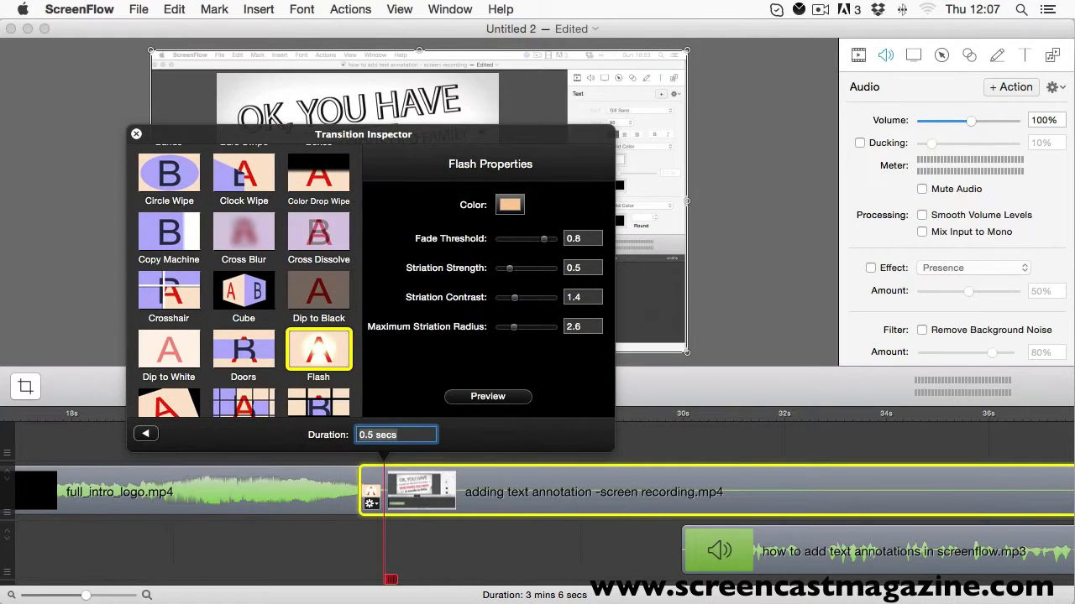
{"action": "mouse_move", "coordinate": [397, 390]}
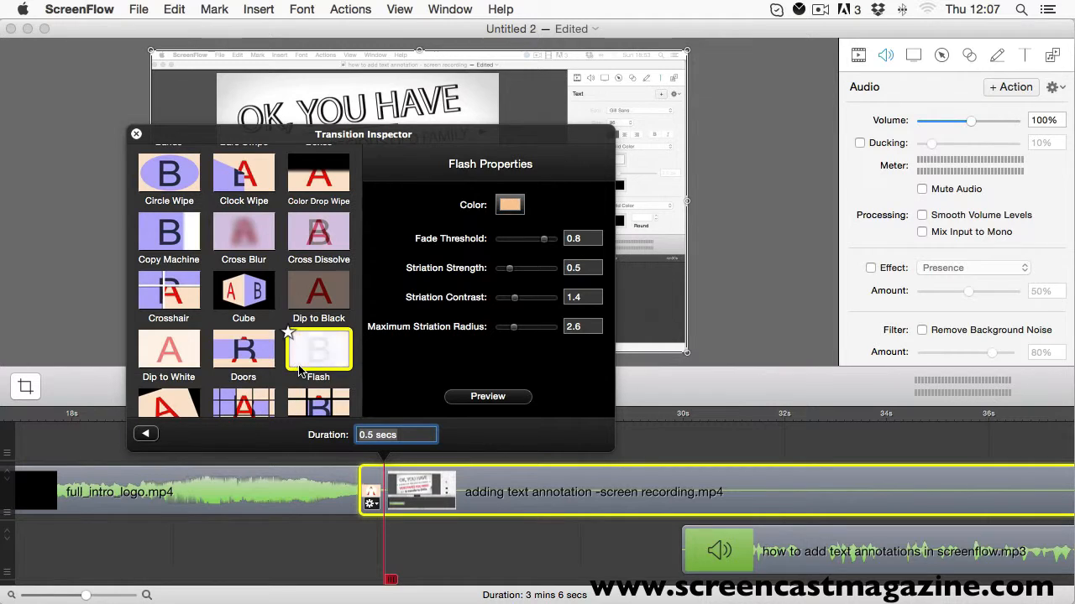
{"action": "left_click", "coordinate": [319, 347]}
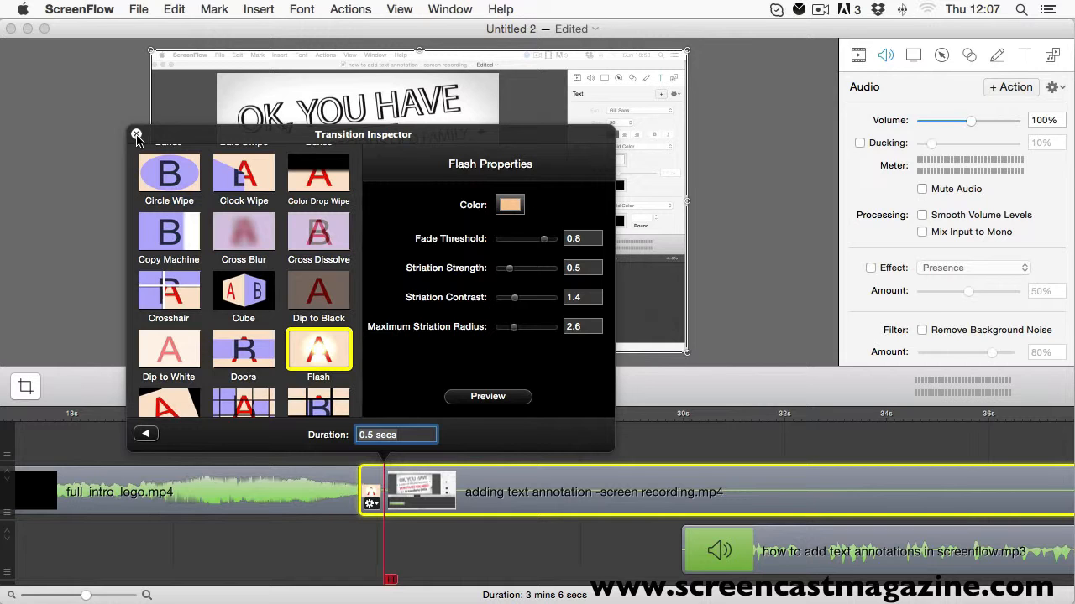
Close the transition settings and play back across the Flash transition, then select the logo clip
{"action": "left_click", "coordinate": [138, 134]}
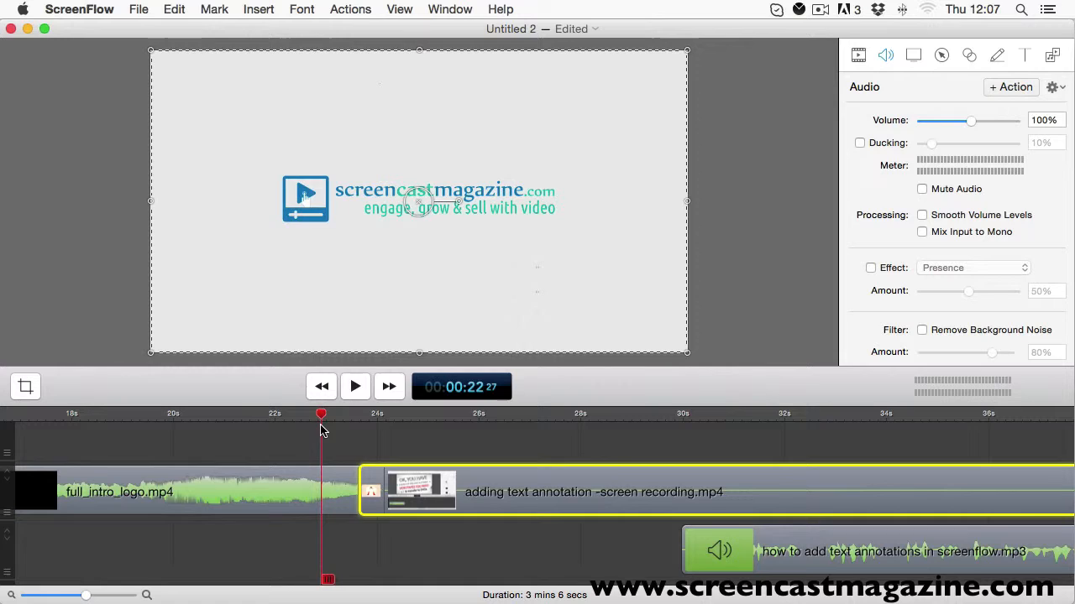
{"action": "mouse_move", "coordinate": [302, 538]}
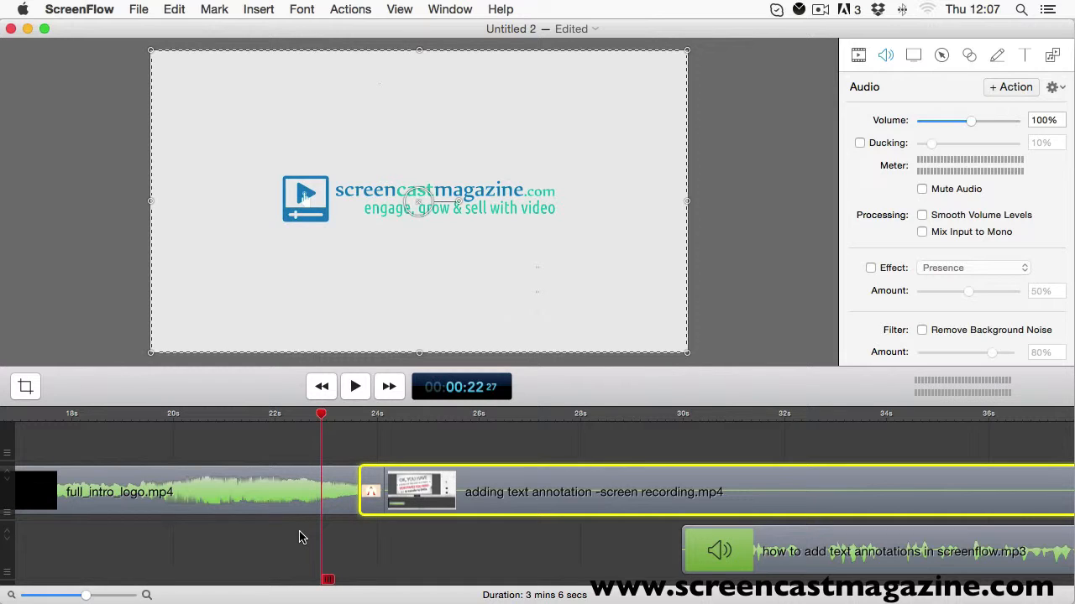
{"action": "mouse_move", "coordinate": [376, 480]}
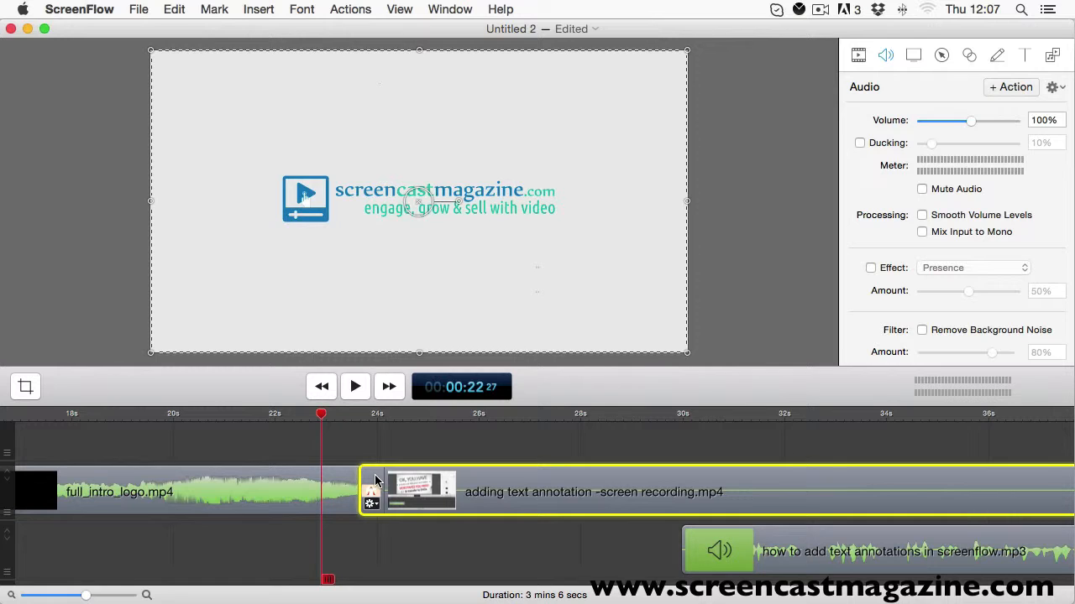
{"action": "mouse_move", "coordinate": [384, 483]}
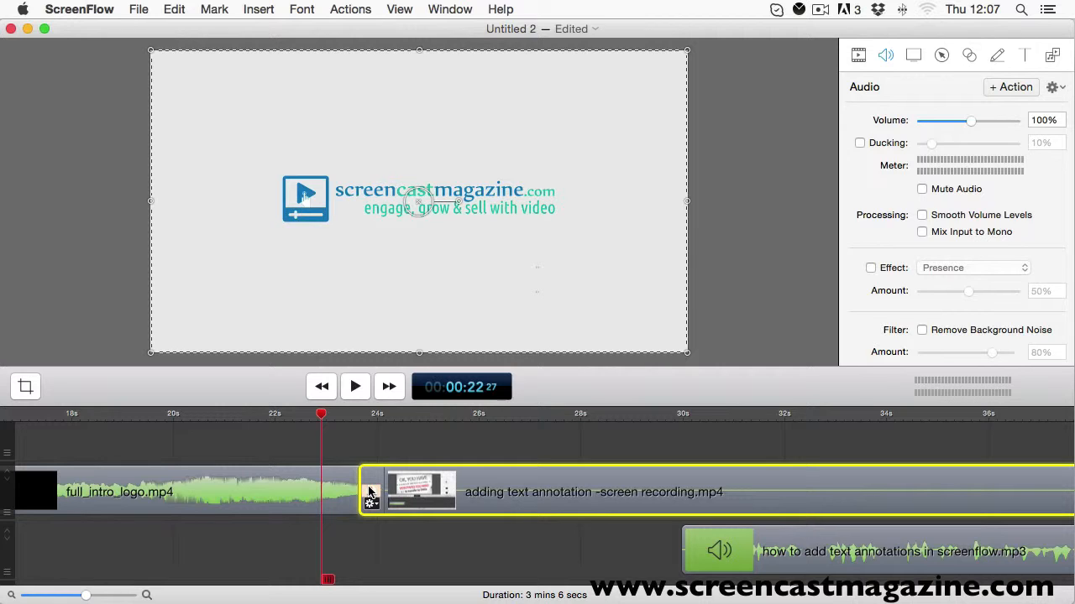
{"action": "left_click", "coordinate": [355, 386]}
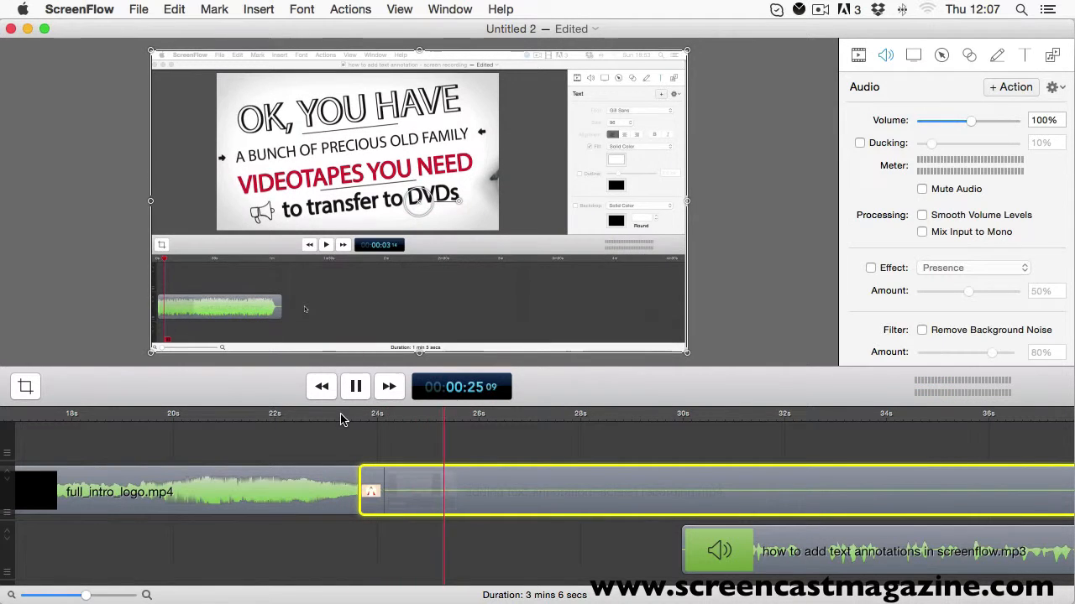
{"action": "left_click", "coordinate": [354, 386]}
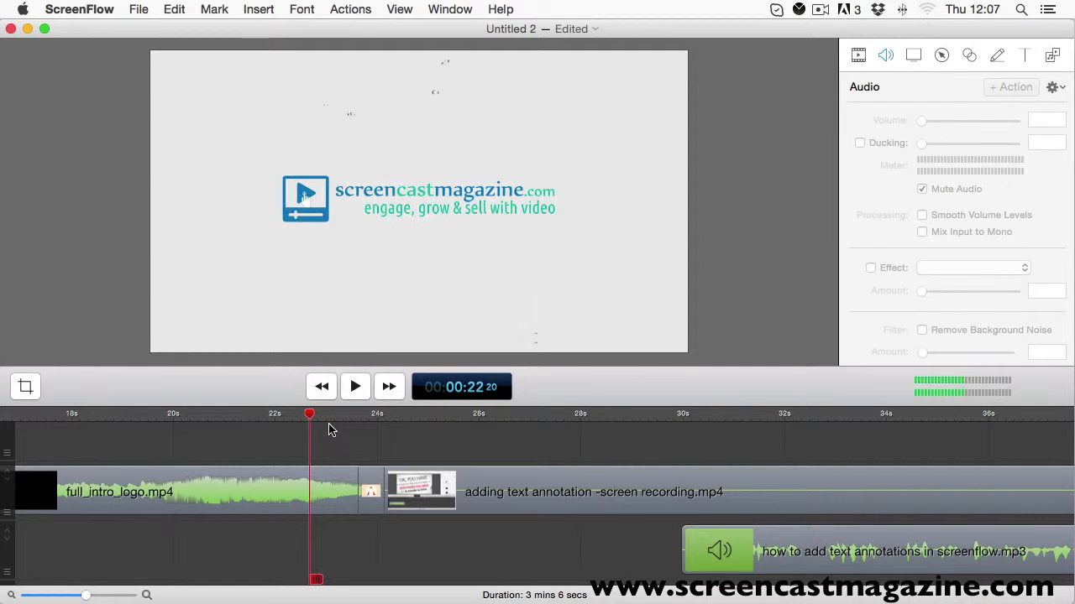
{"action": "left_click", "coordinate": [199, 492]}
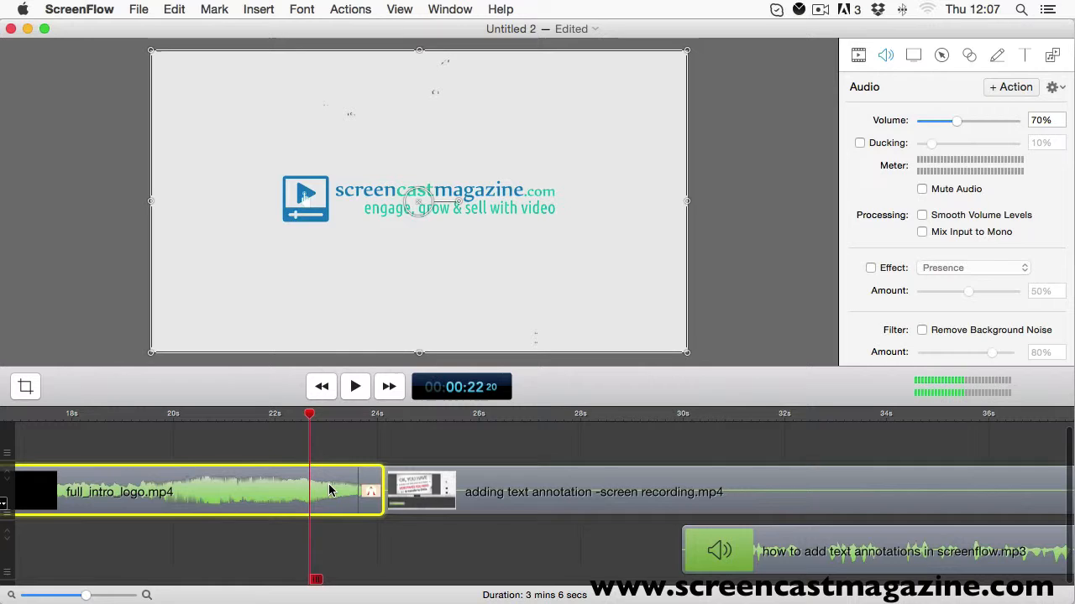